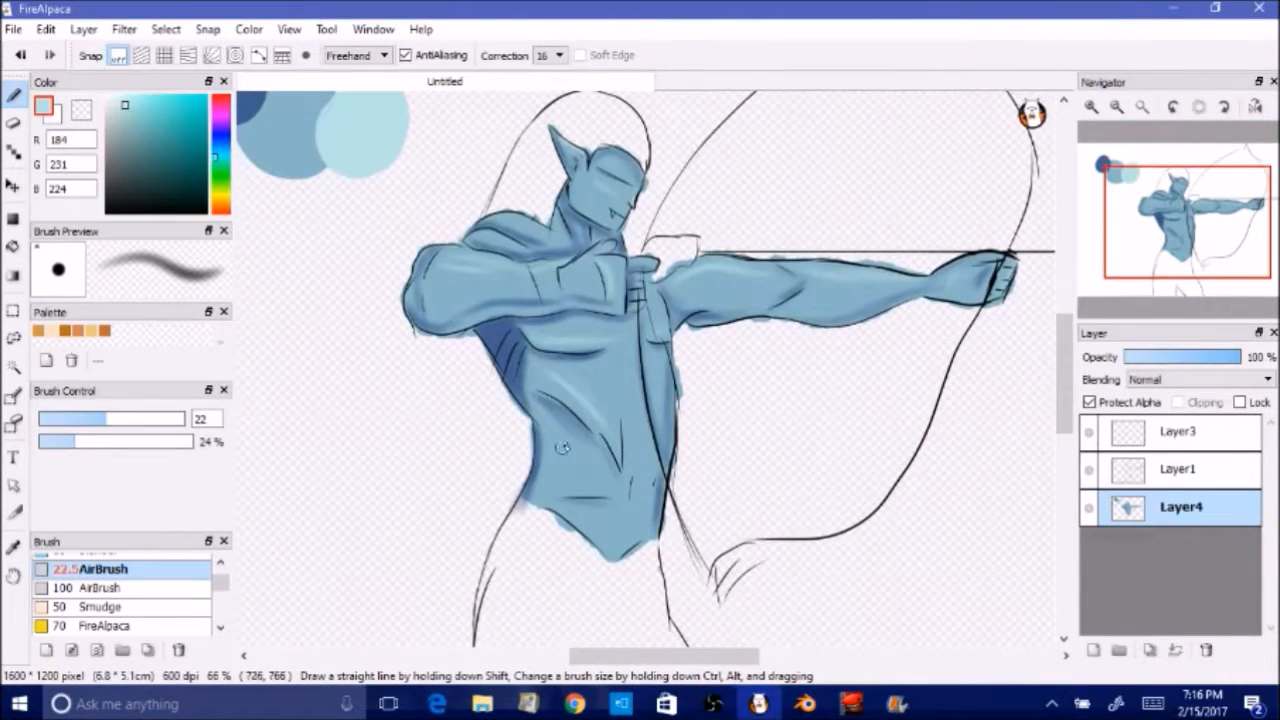
Pick a lavender colour in the Color panel for the elf's hair.
{"action": "left_click", "coordinate": [158, 148]}
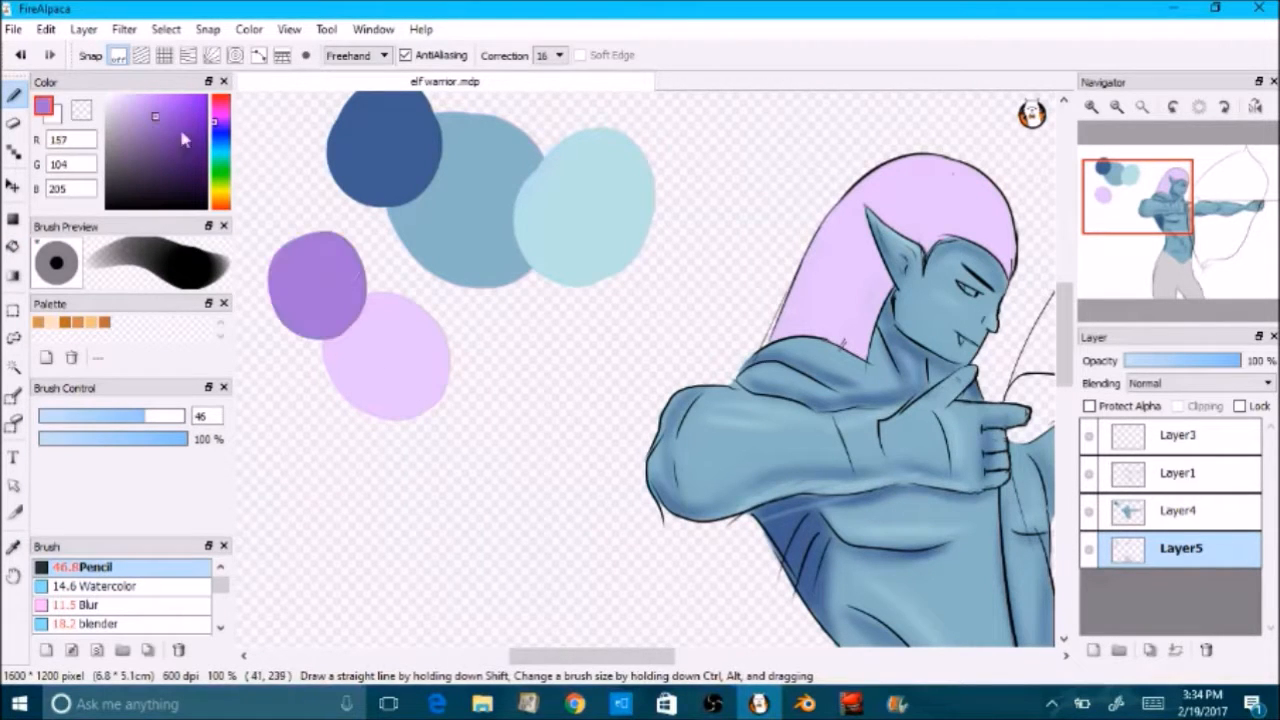
Add pale pink-lavender swatches and paint deeper purple shading into the hair on Layer5.
{"action": "left_click", "coordinate": [128, 98]}
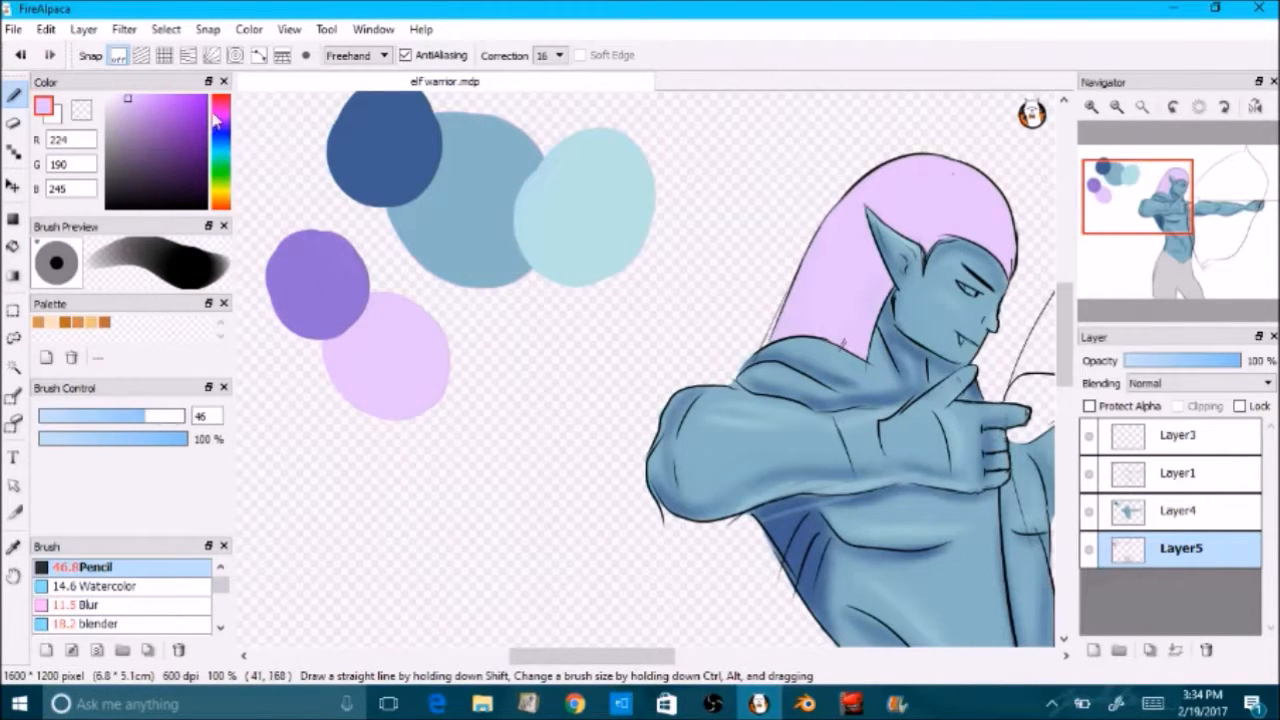
{"action": "left_click", "coordinate": [445, 395]}
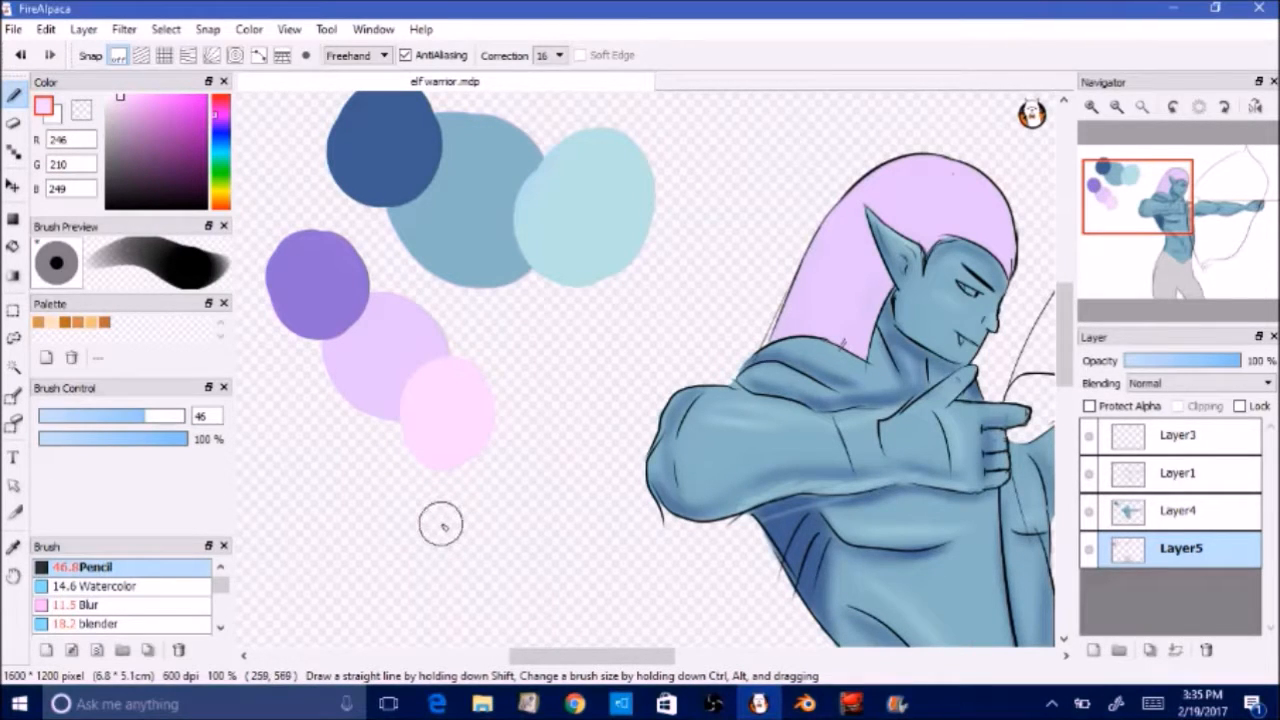
{"action": "mouse_move", "coordinate": [438, 530]}
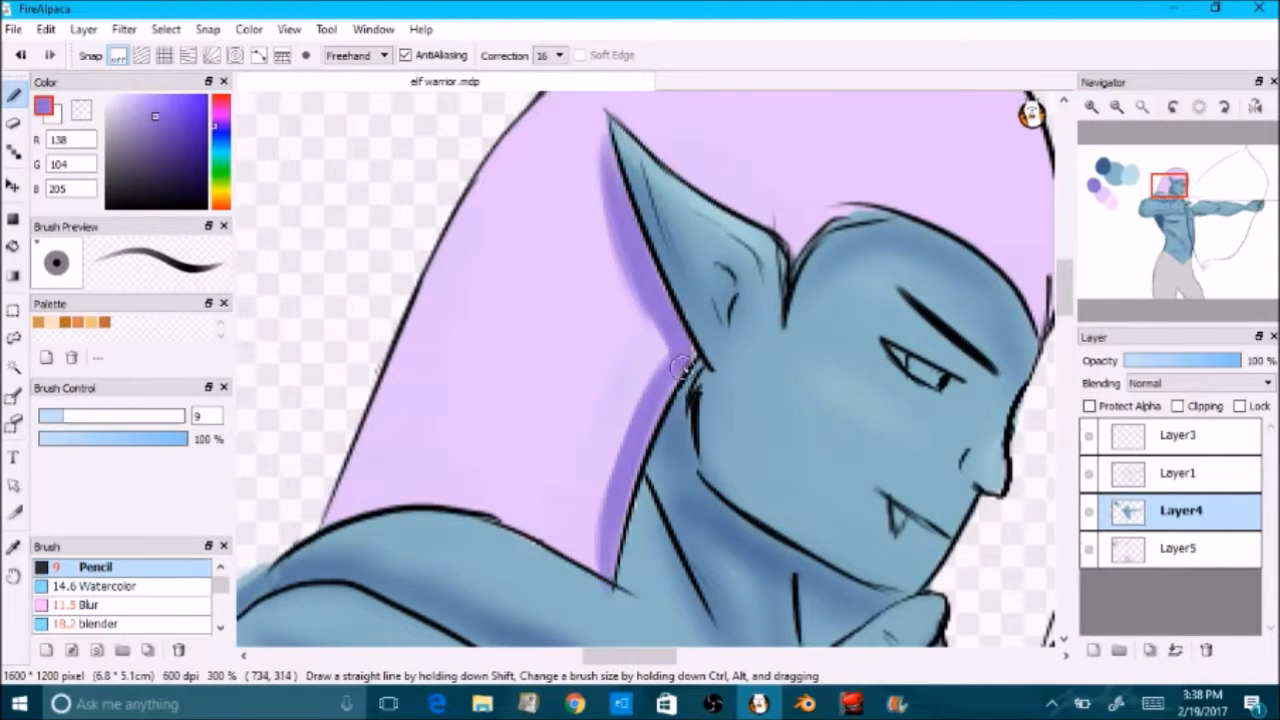
{"action": "left_click", "coordinate": [1180, 548]}
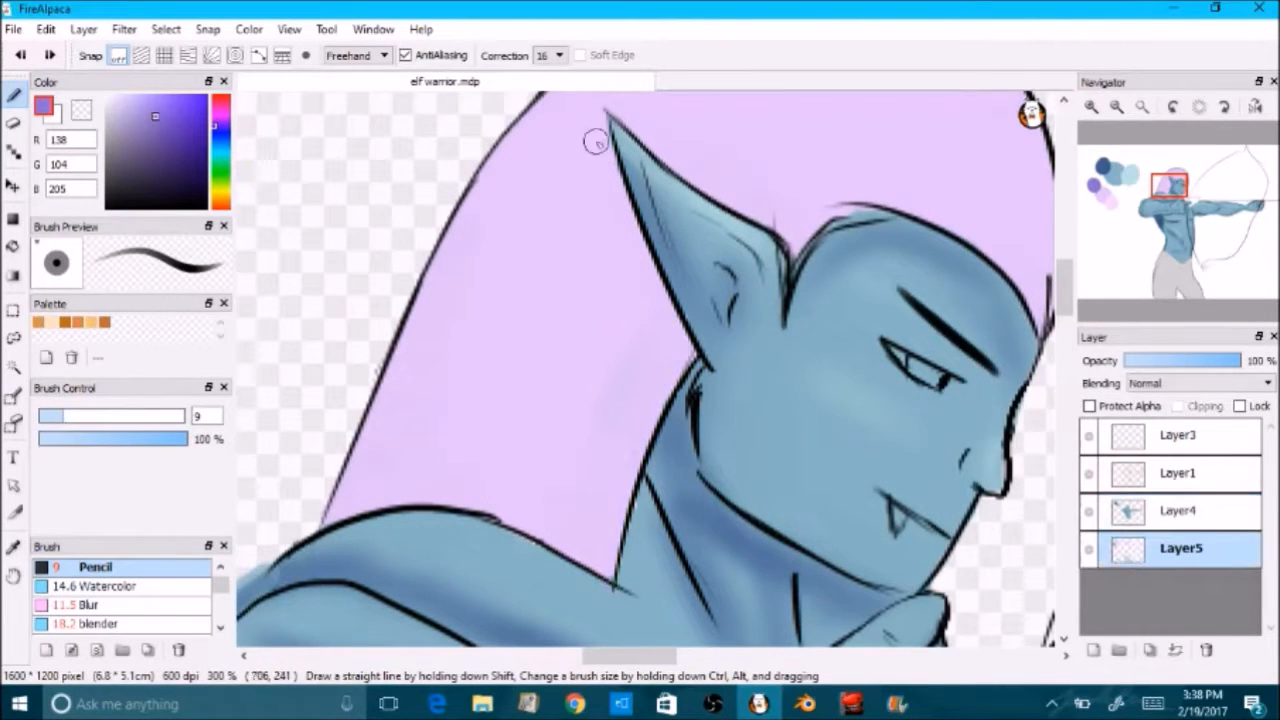
{"action": "left_click_drag", "start_coordinate": [595, 140], "coordinate": [630, 455]}
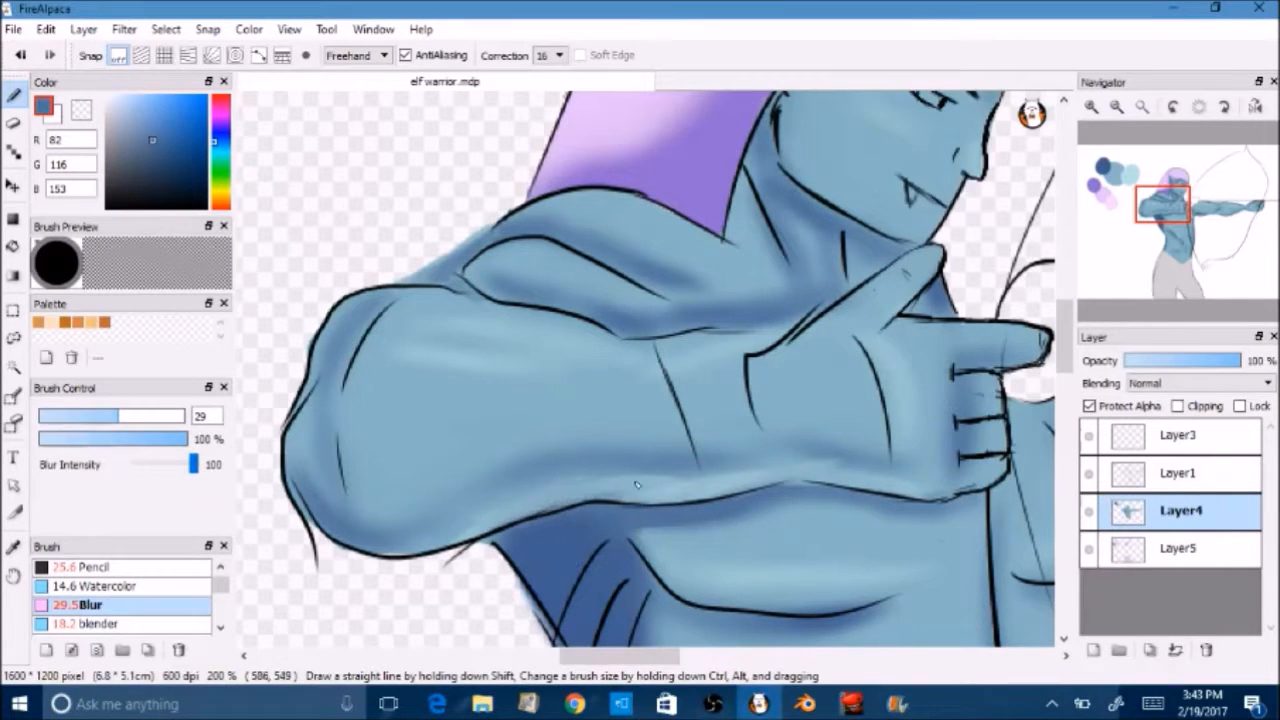
Brush light lavender streaks across the crown of the hair with Fur brush_02 on Layer5.
{"action": "left_click", "coordinate": [1180, 548]}
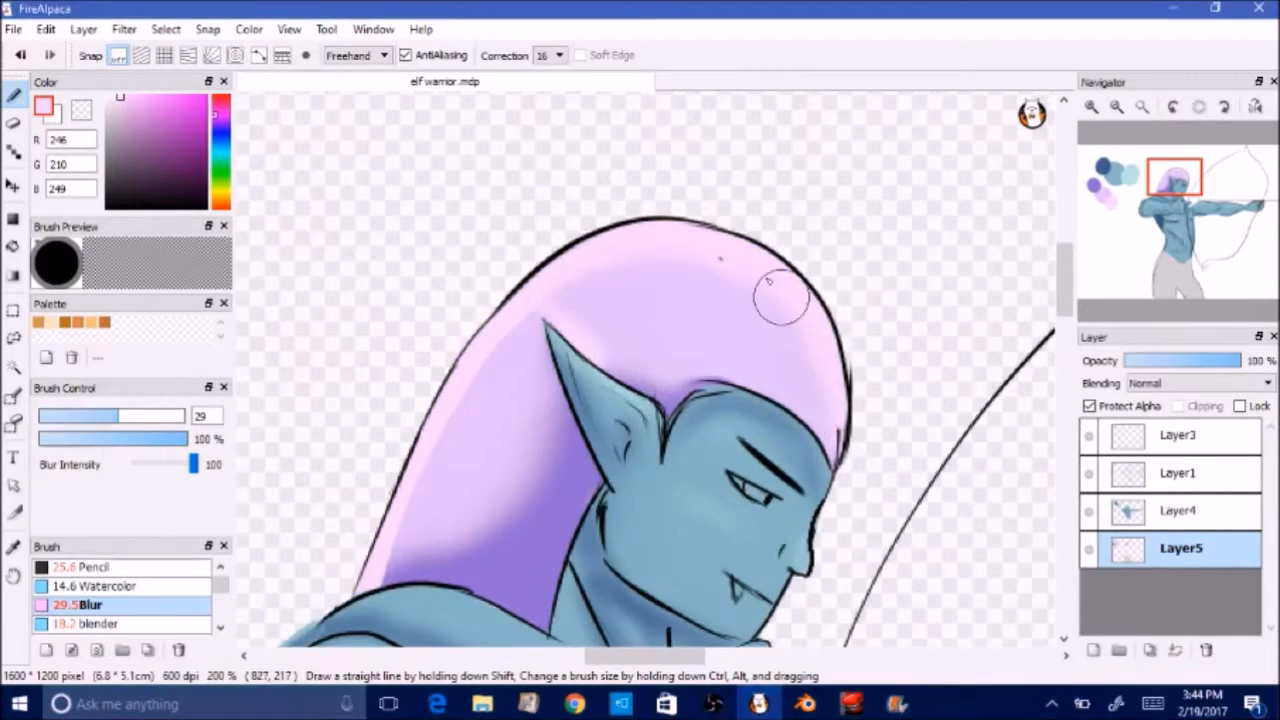
{"action": "left_click", "coordinate": [1177, 473]}
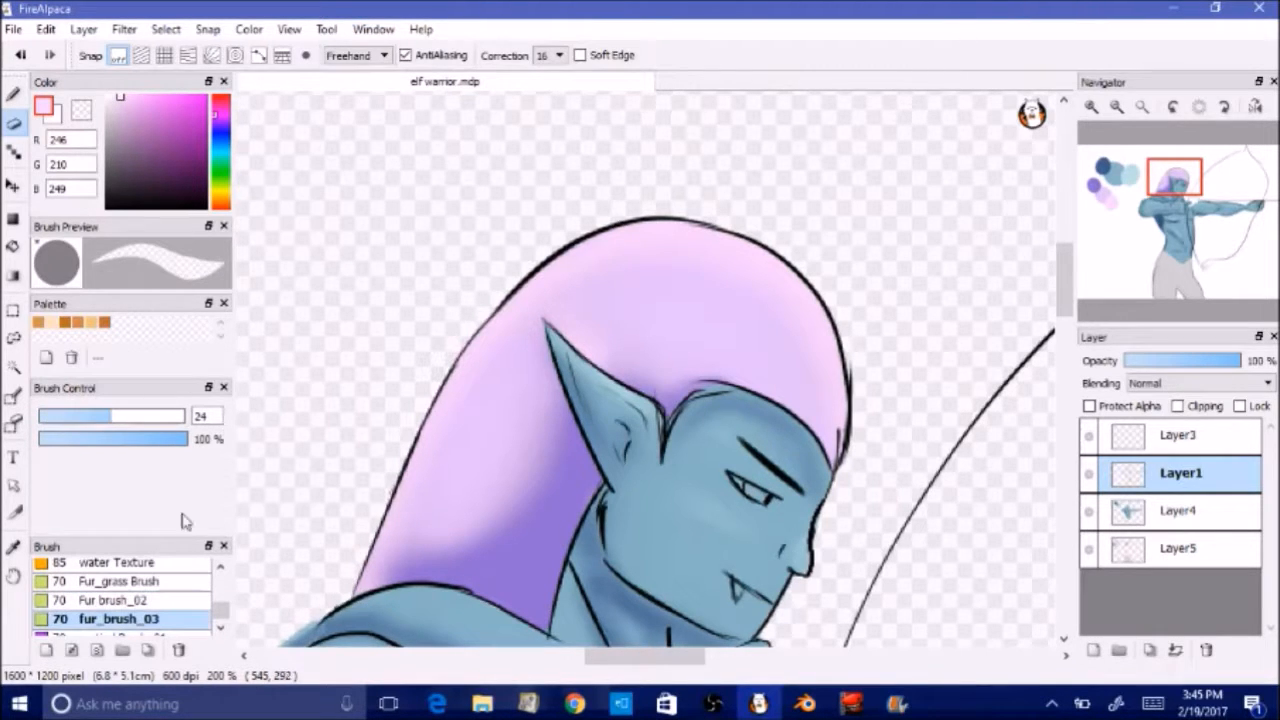
{"action": "left_click", "coordinate": [112, 600]}
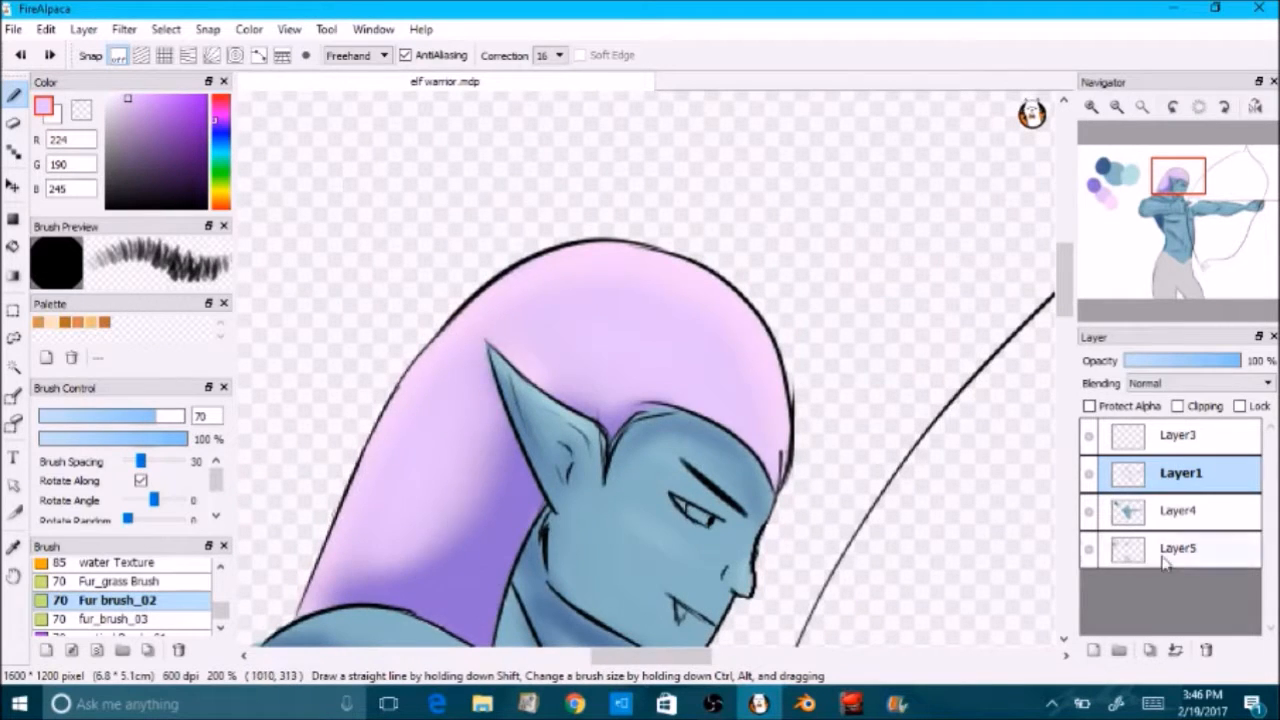
{"action": "left_click", "coordinate": [1180, 548]}
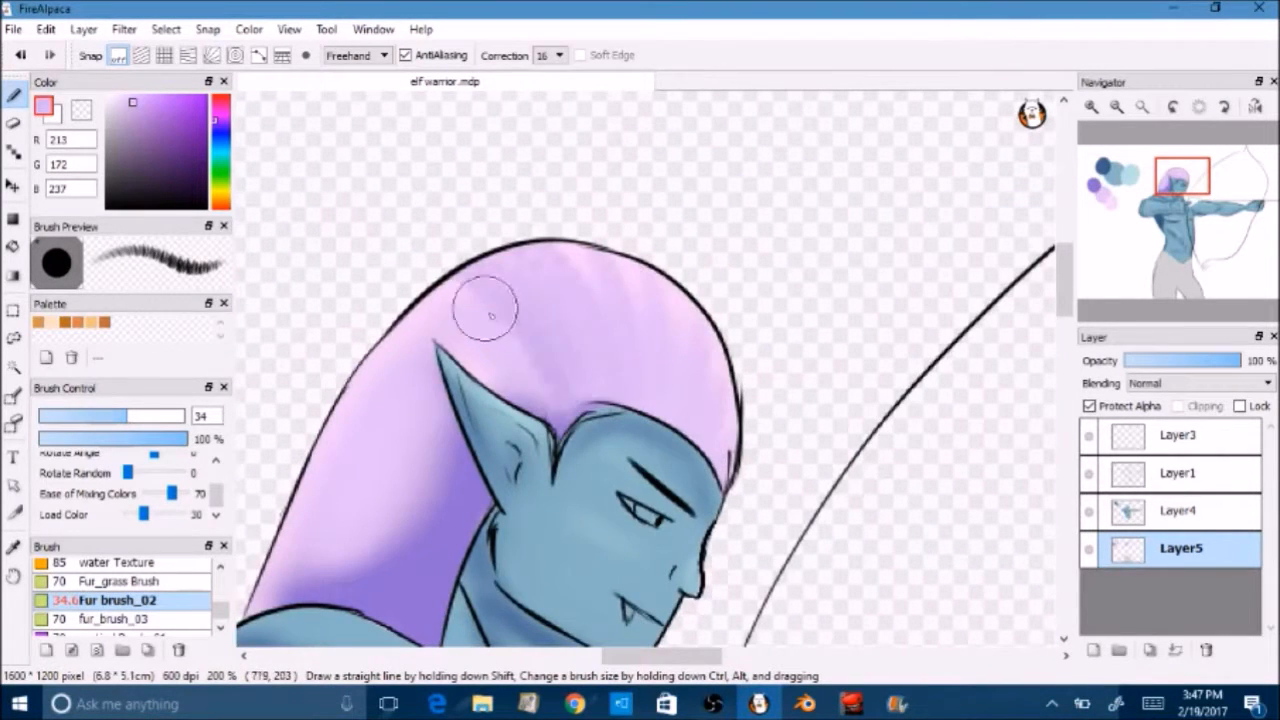
{"action": "left_click_drag", "start_coordinate": [485, 310], "coordinate": [470, 555]}
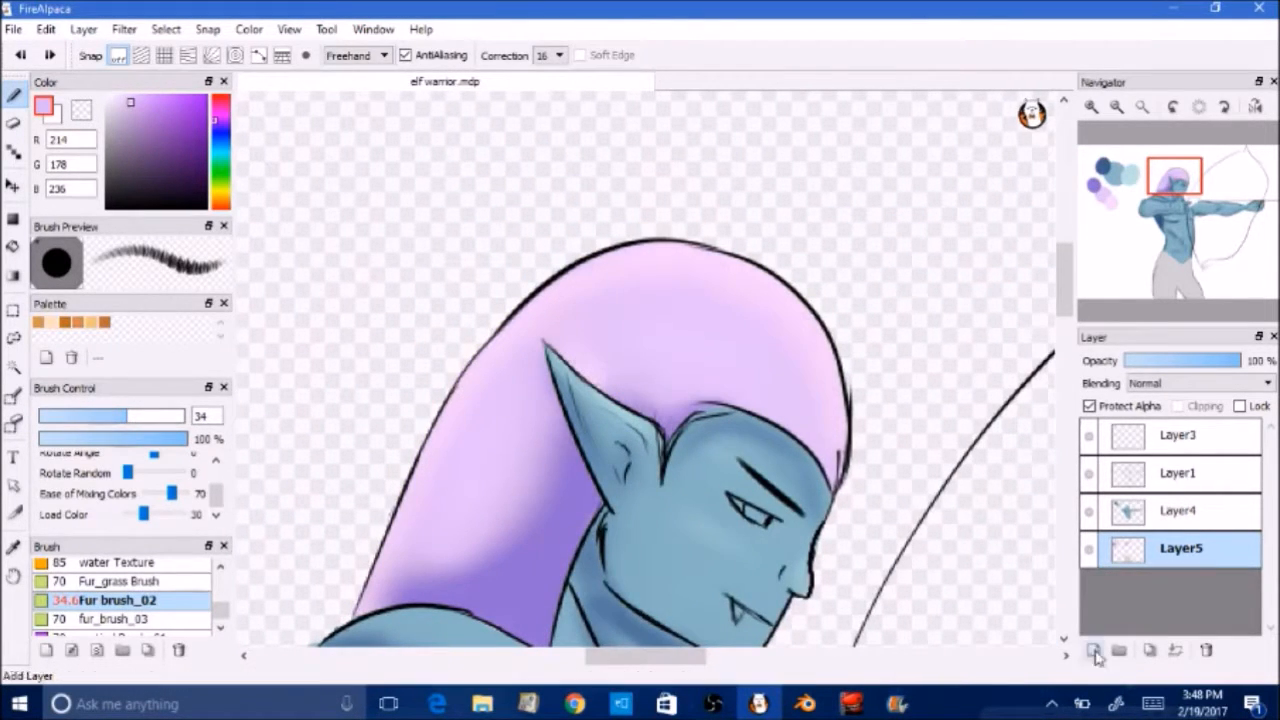
Paint shadow where the hair meets the ear on a new layer clipped to the hair.
{"action": "left_click", "coordinate": [1094, 650]}
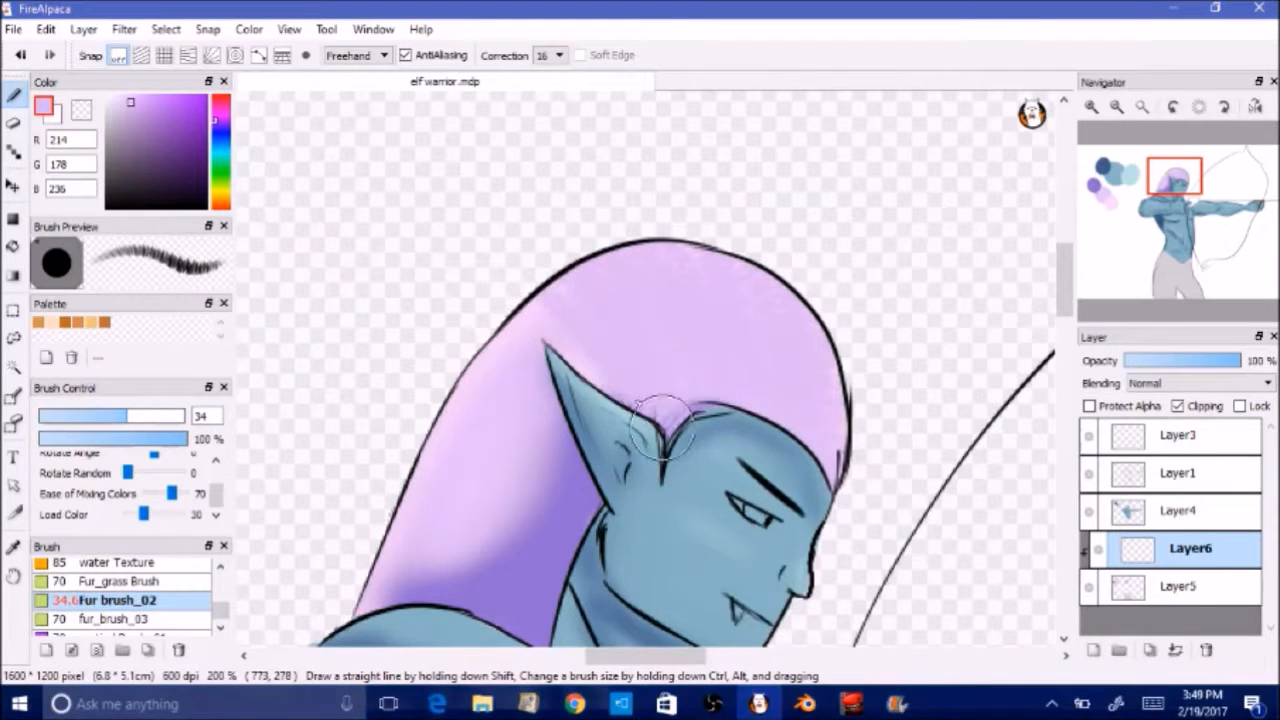
{"action": "left_click_drag", "start_coordinate": [660, 420], "coordinate": [565, 455]}
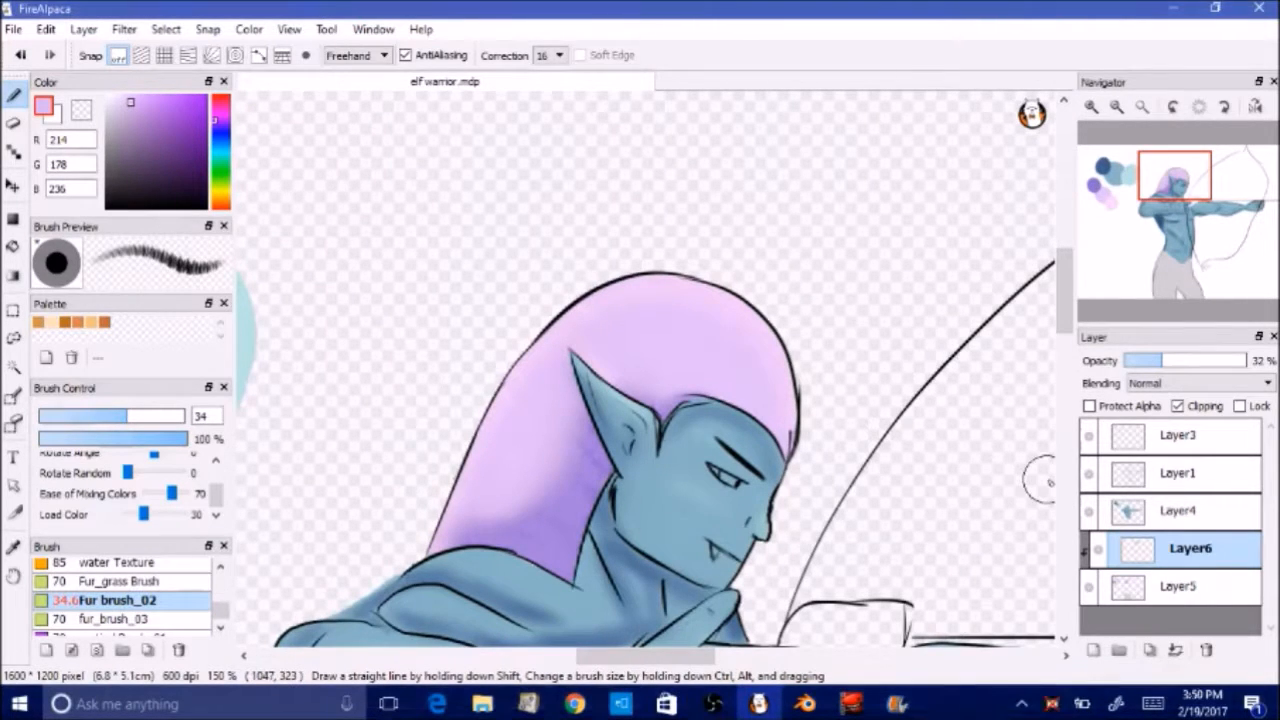
{"action": "mouse_move", "coordinate": [558, 412]}
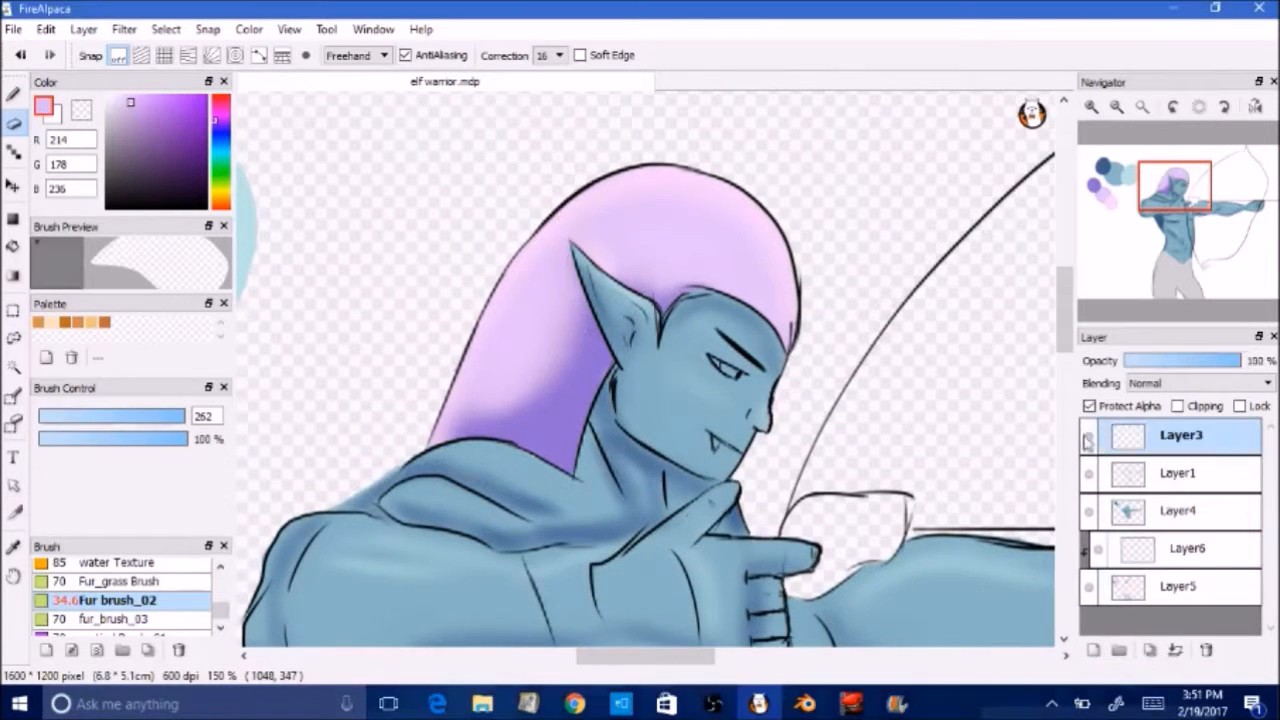
Draw the elf's eye white, dark outline and pupil with the Pen brush.
{"action": "left_click", "coordinate": [1178, 473]}
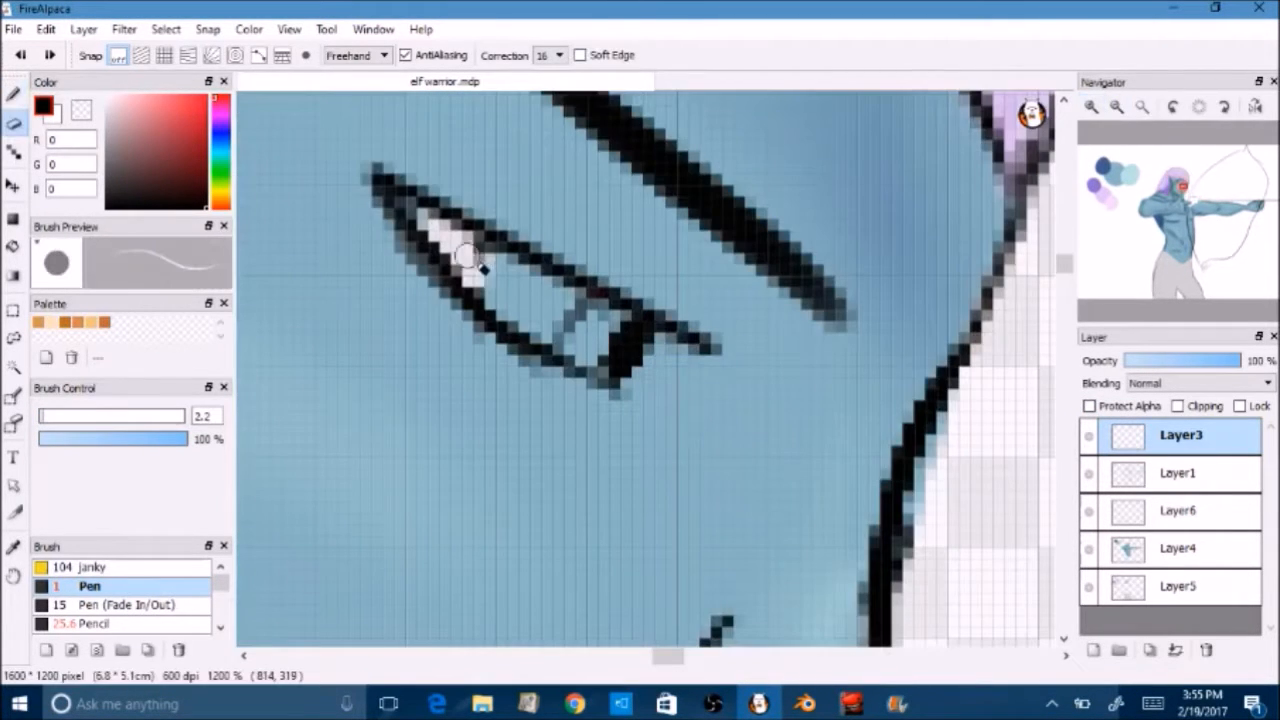
{"action": "left_click_drag", "start_coordinate": [470, 255], "coordinate": [550, 335]}
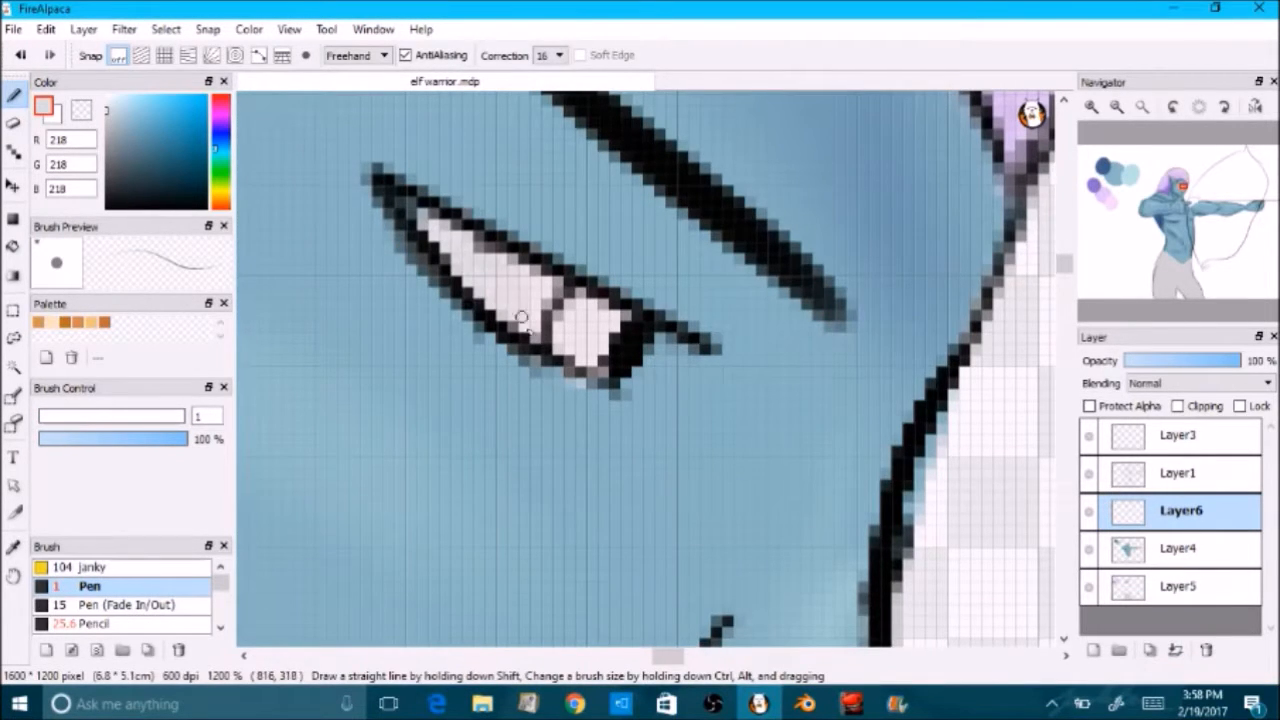
{"action": "left_click", "coordinate": [1117, 107]}
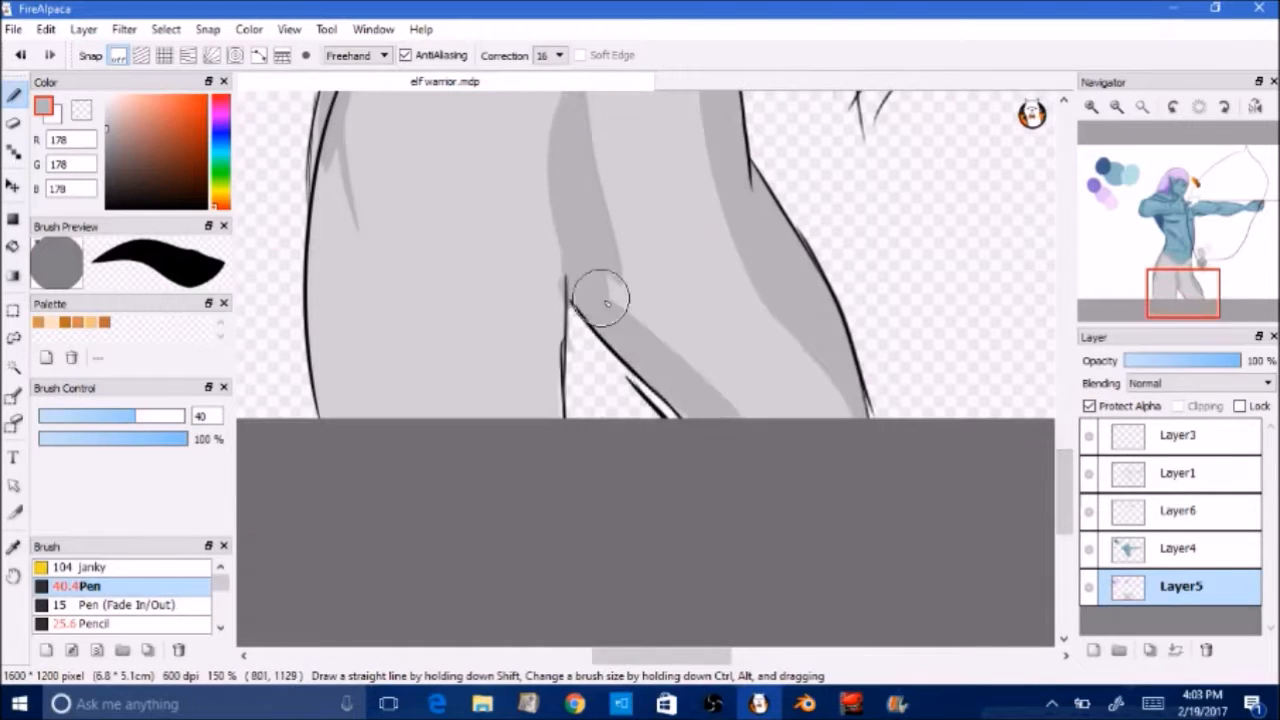
Shade the inner leg of the grey trousers with the Pen brush.
{"action": "left_click", "coordinate": [1117, 107]}
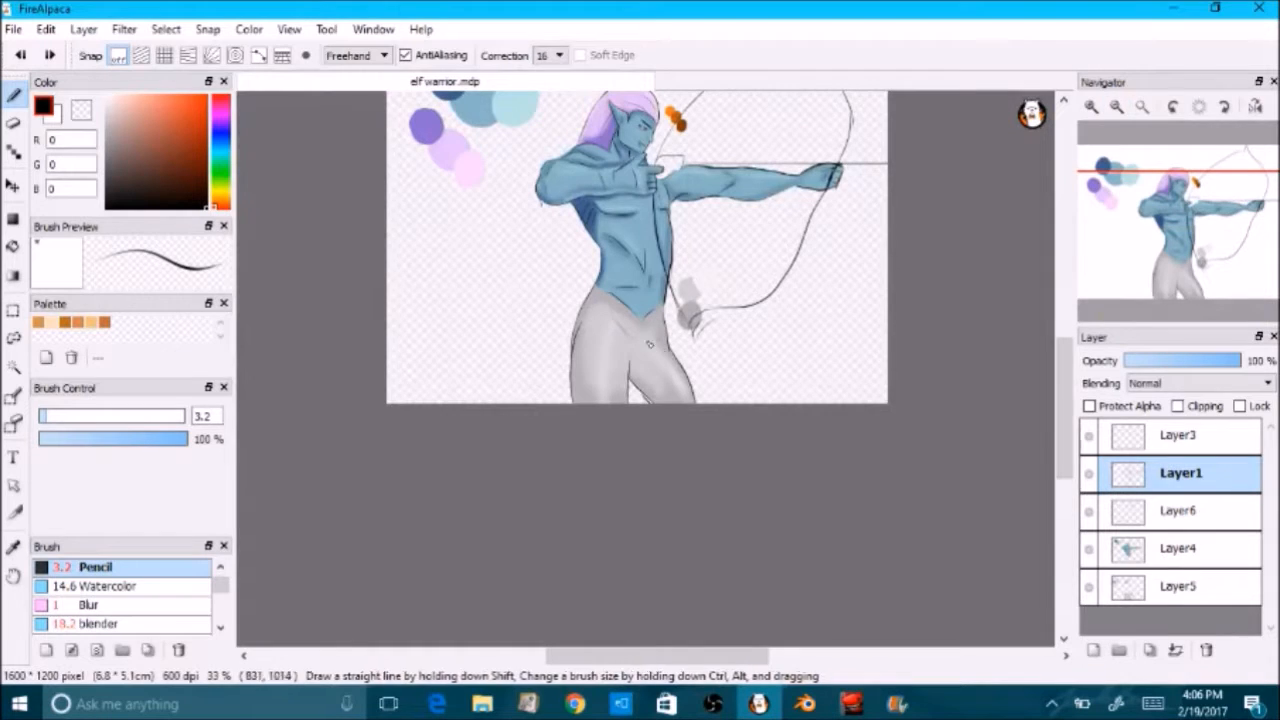
Select the bow-lines layer and a brush to paint the brown piece at the drawing hand.
{"action": "scroll", "scroll_direction": "down", "scroll_amount": 3}
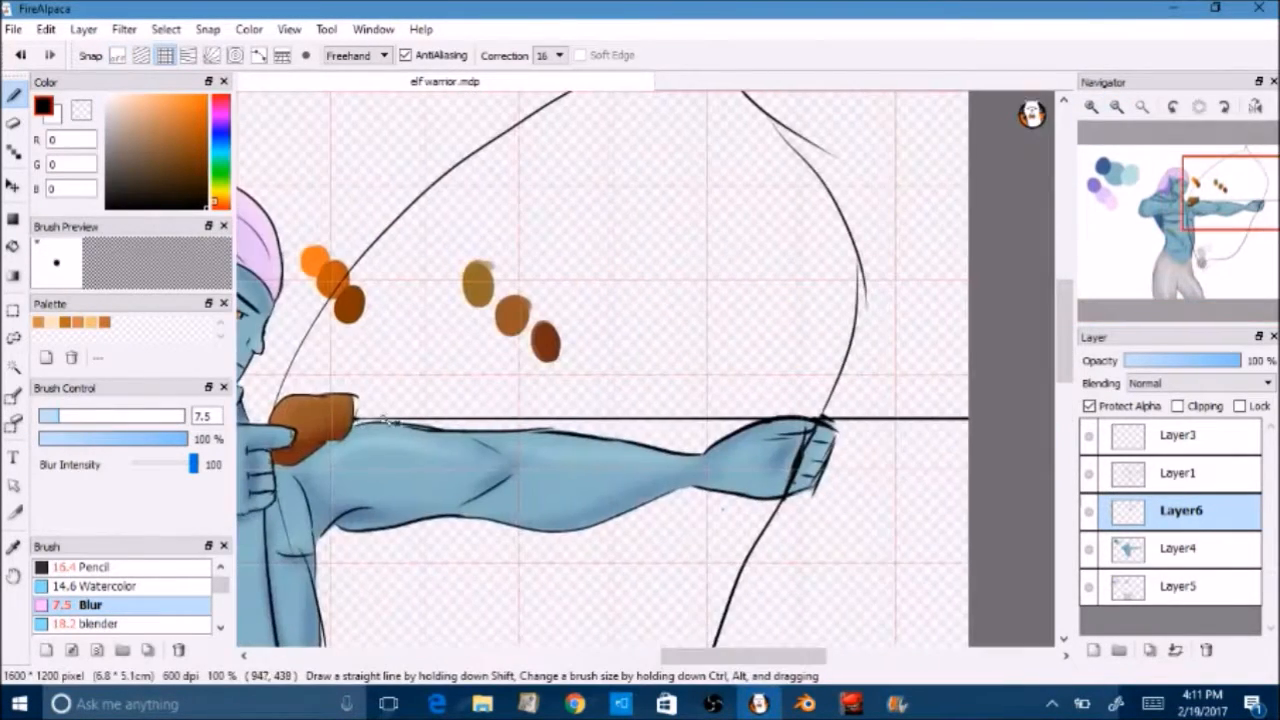
{"action": "left_click", "coordinate": [1177, 473]}
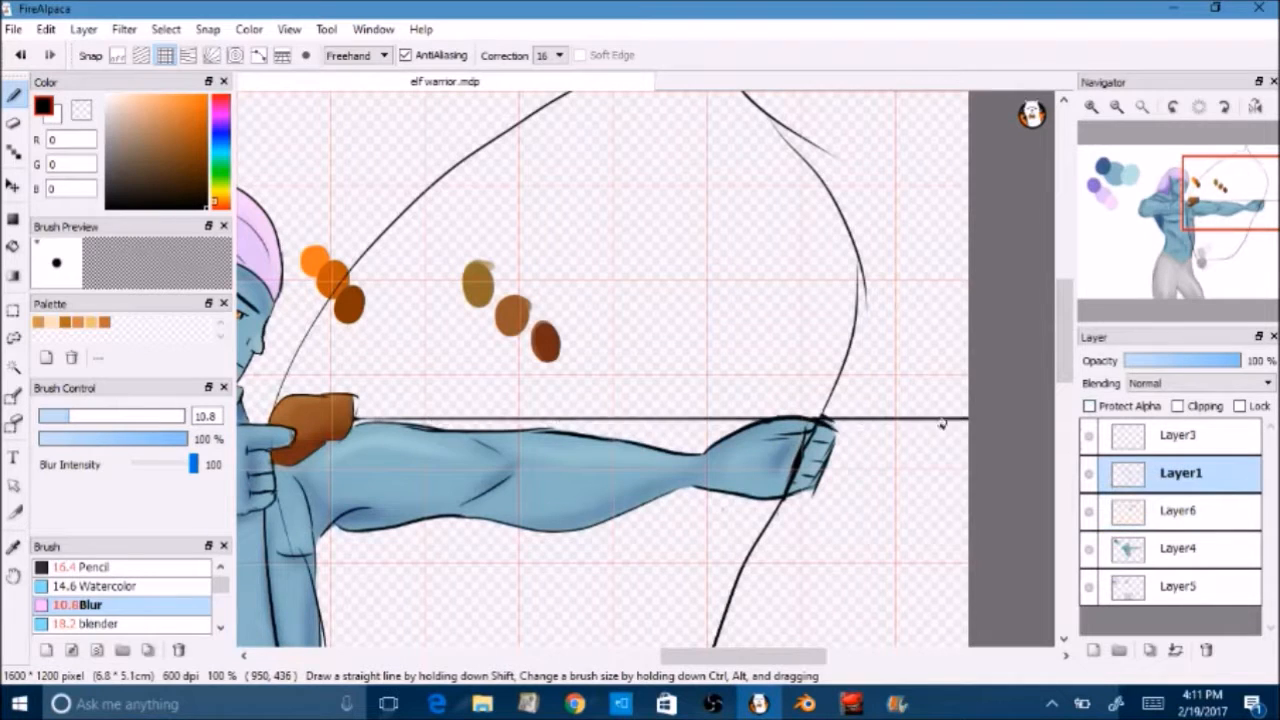
{"action": "left_click", "coordinate": [90, 566]}
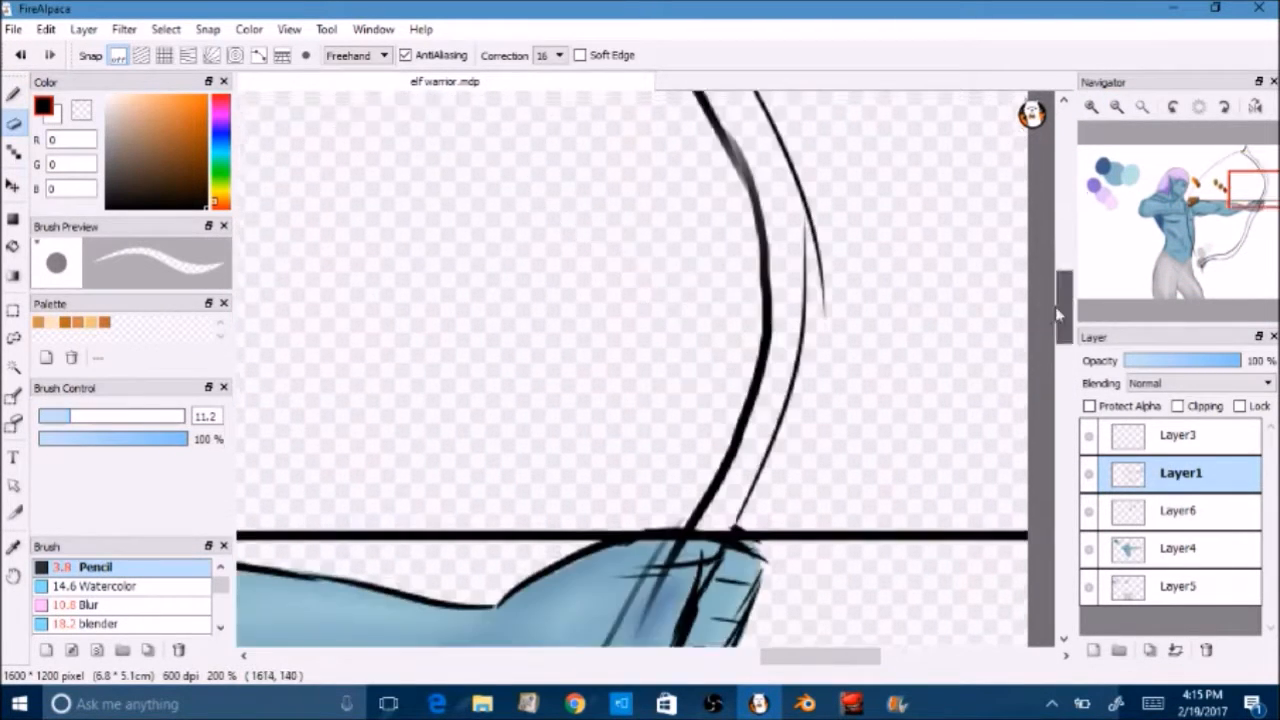
Touch up the bow limb's outline on Layer1 with the Pencil brush.
{"action": "scroll", "scroll_direction": "down", "scroll_amount": 3}
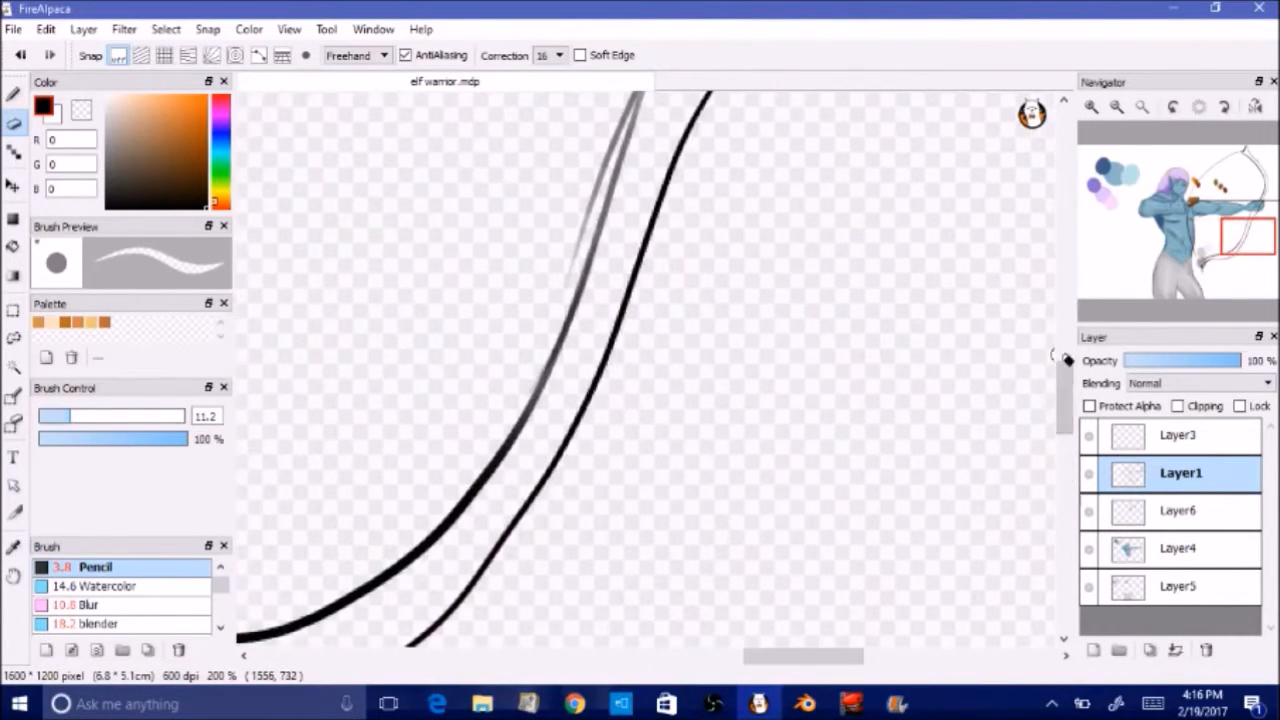
{"action": "left_click", "coordinate": [1178, 548]}
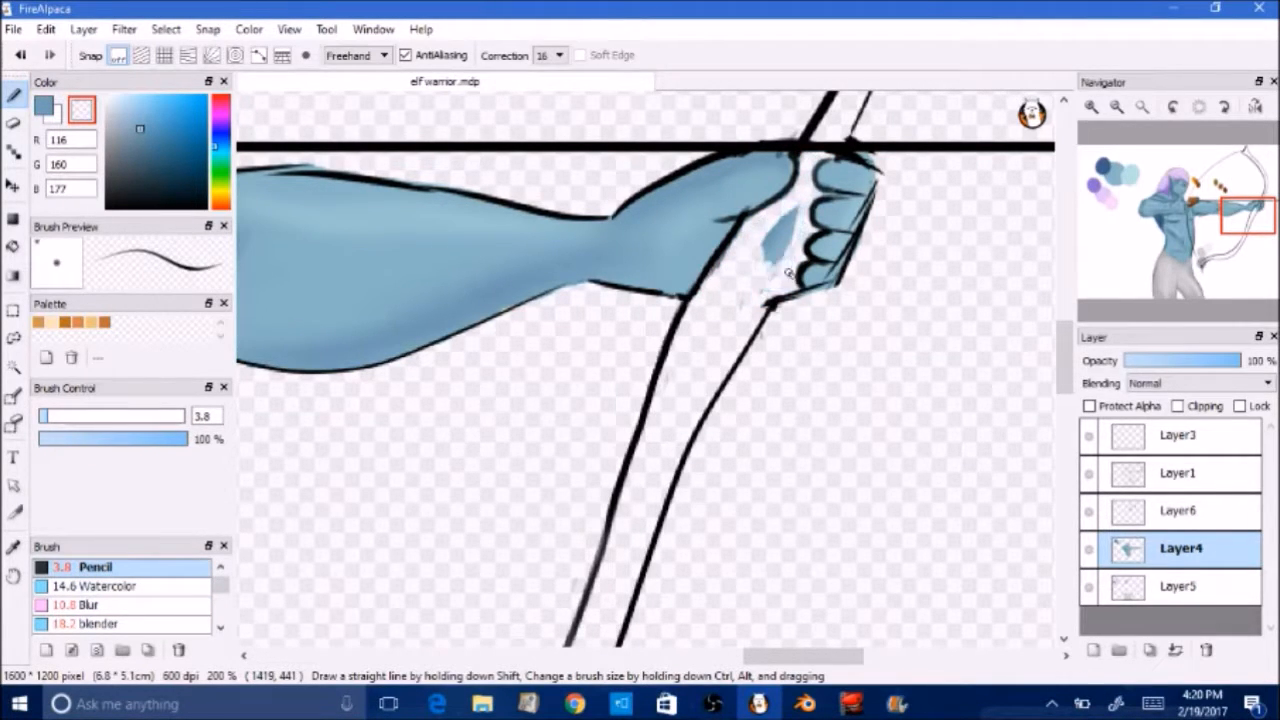
Paint blue skin into the fingers gripping the bow on Layer4.
{"action": "left_click_drag", "start_coordinate": [770, 280], "coordinate": [790, 285]}
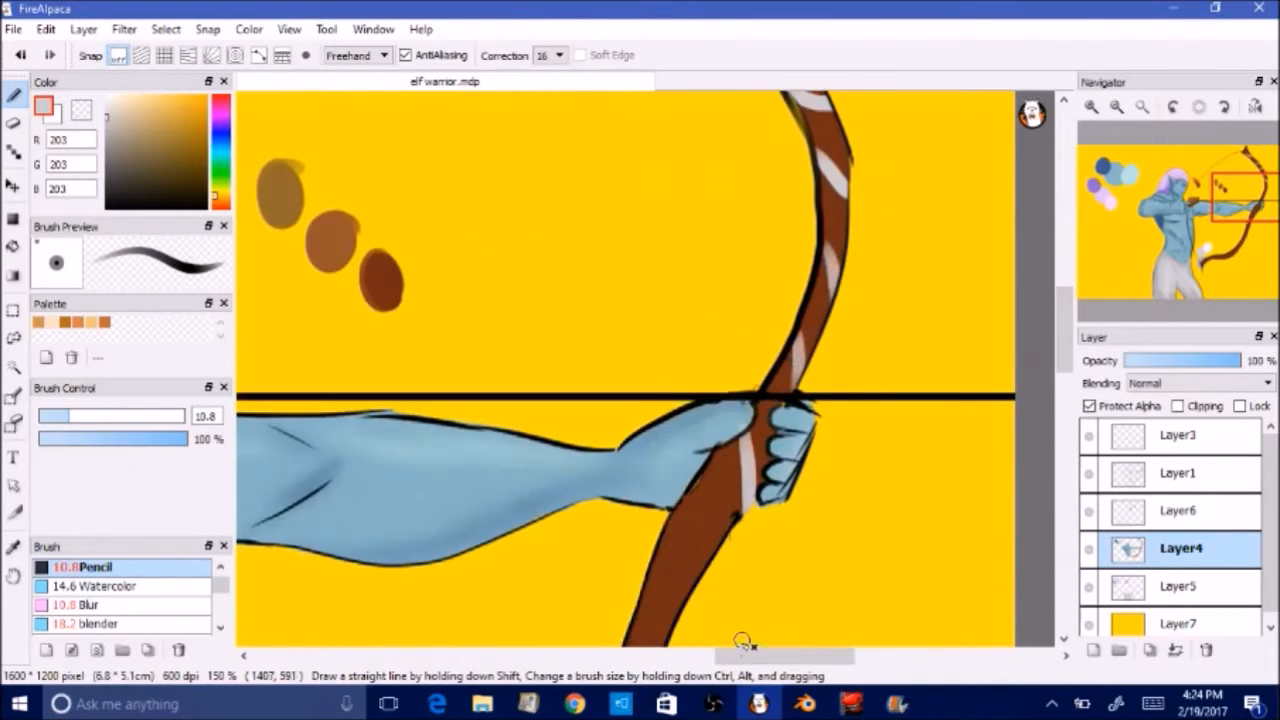
Add the yellow fill layer Layer7 behind the figure for contrast.
{"action": "left_click", "coordinate": [1116, 107]}
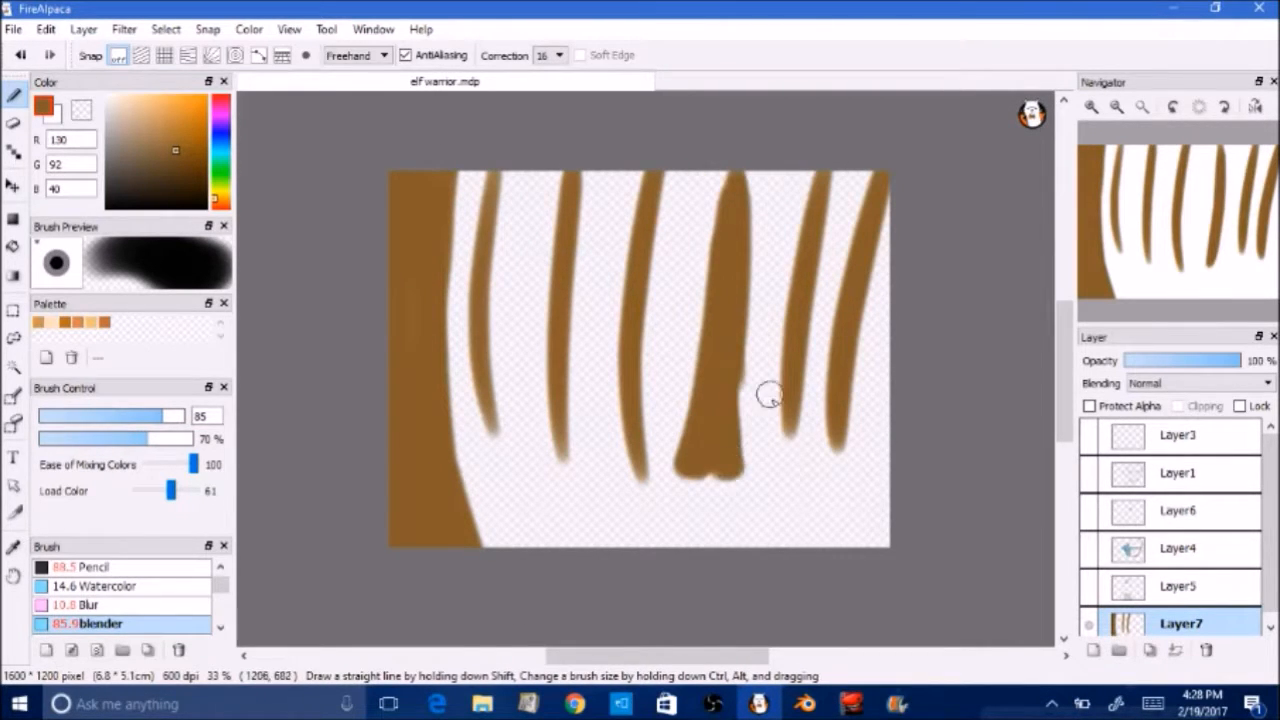
Clear the brown streaks beside the trunk, leaving a plain brown tree trunk at the left edge.
{"action": "left_click_drag", "start_coordinate": [770, 395], "coordinate": [535, 440]}
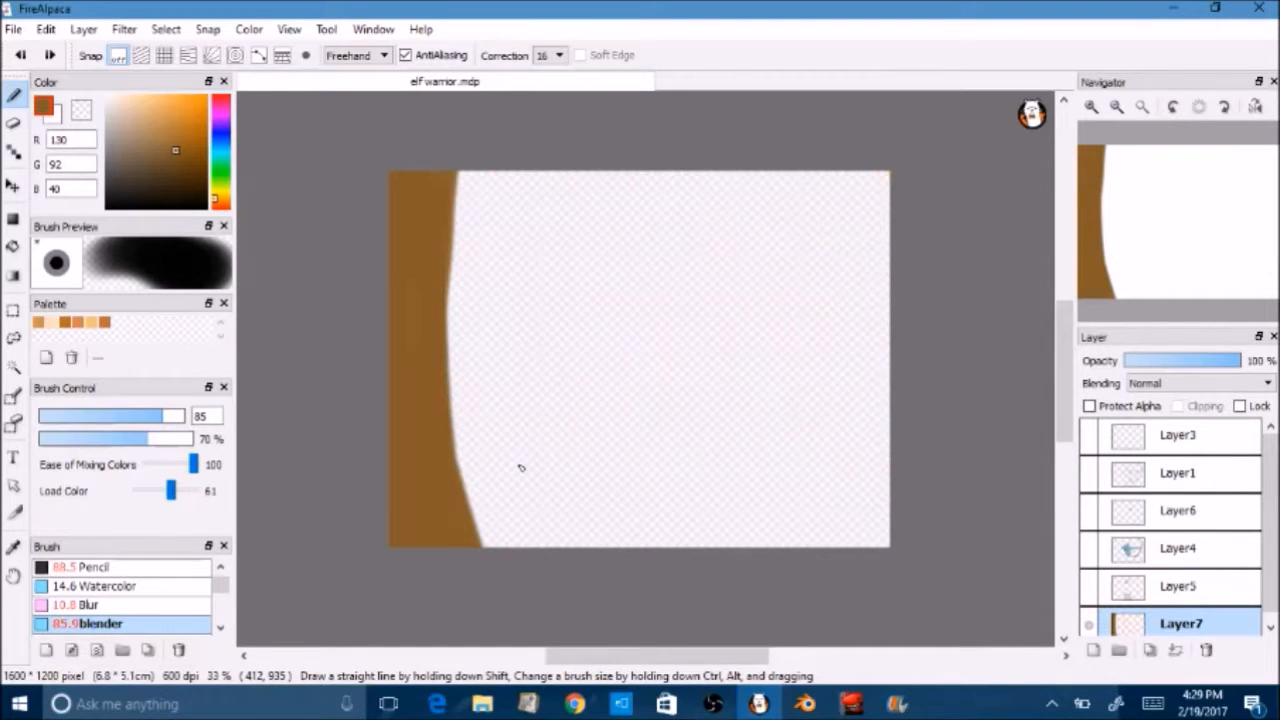
{"action": "left_click_drag", "start_coordinate": [450, 280], "coordinate": [610, 180]}
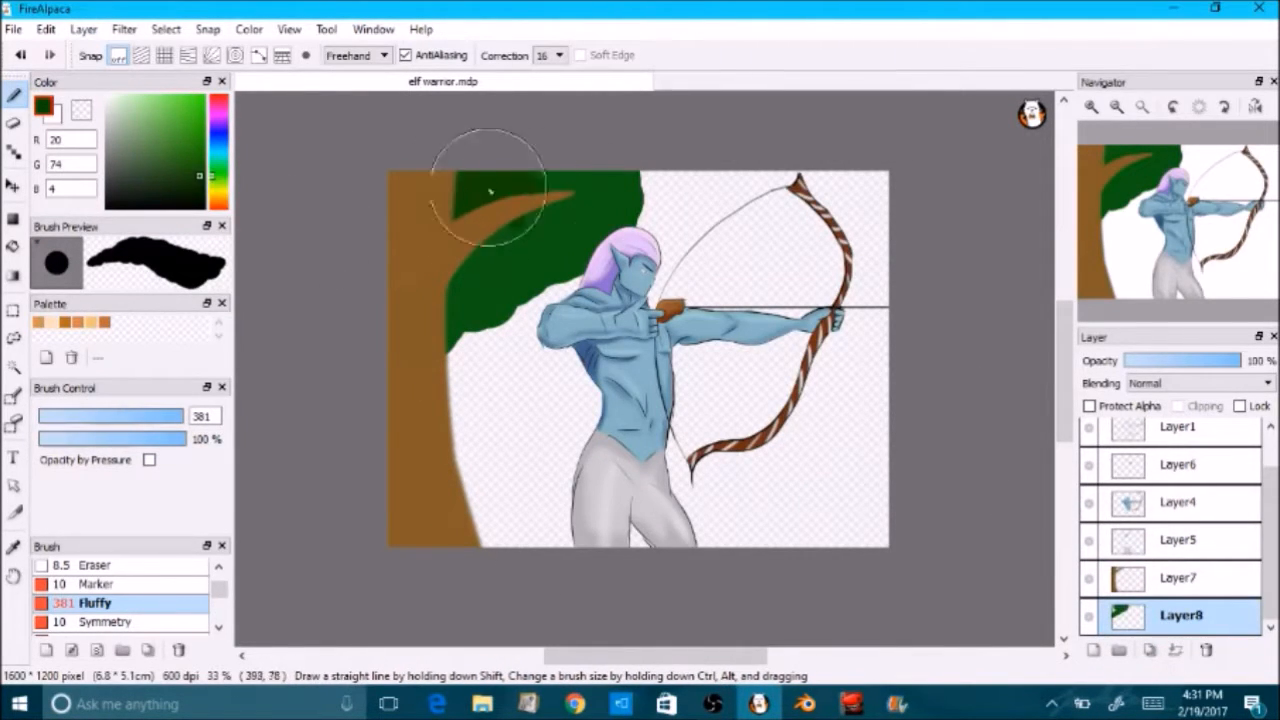
Paint more dark green foliage near the brown branch with the Fluffy brush.
{"action": "left_click", "coordinate": [168, 125]}
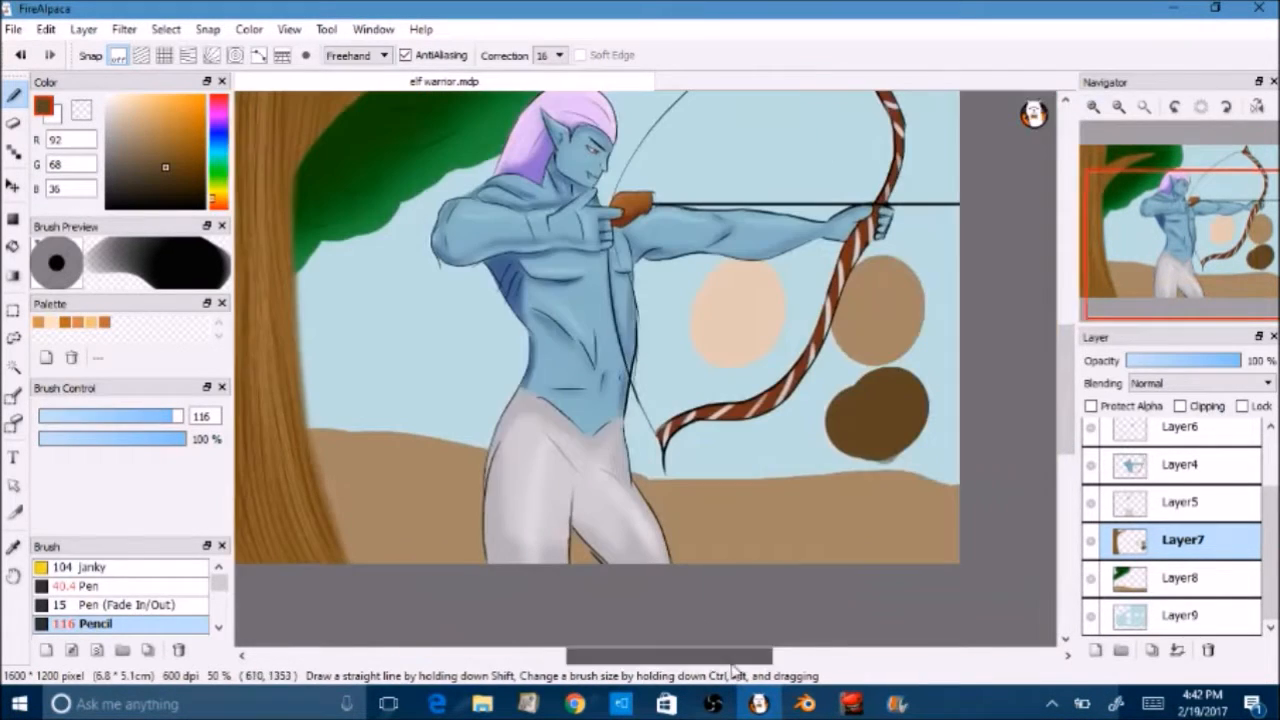
Select Layer8 and enable Protect Alpha so bark texture stays on the trunk.
{"action": "left_click", "coordinate": [1180, 577]}
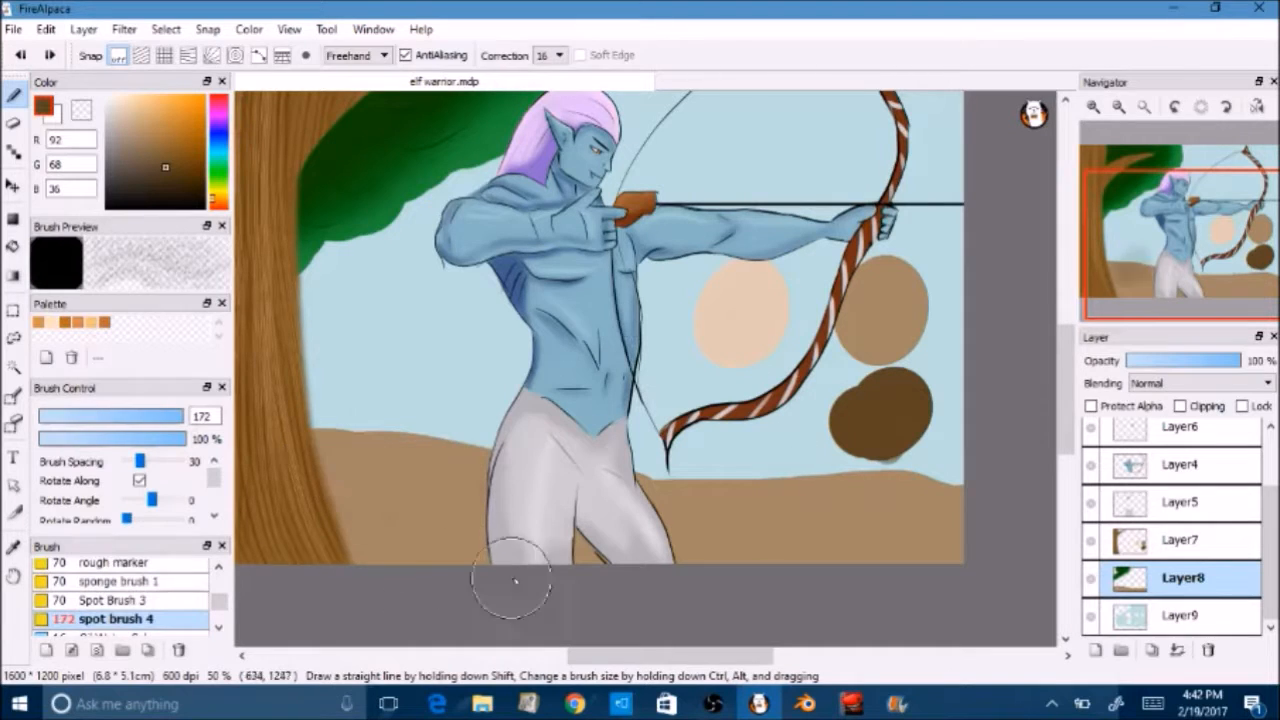
{"action": "left_click", "coordinate": [120, 581]}
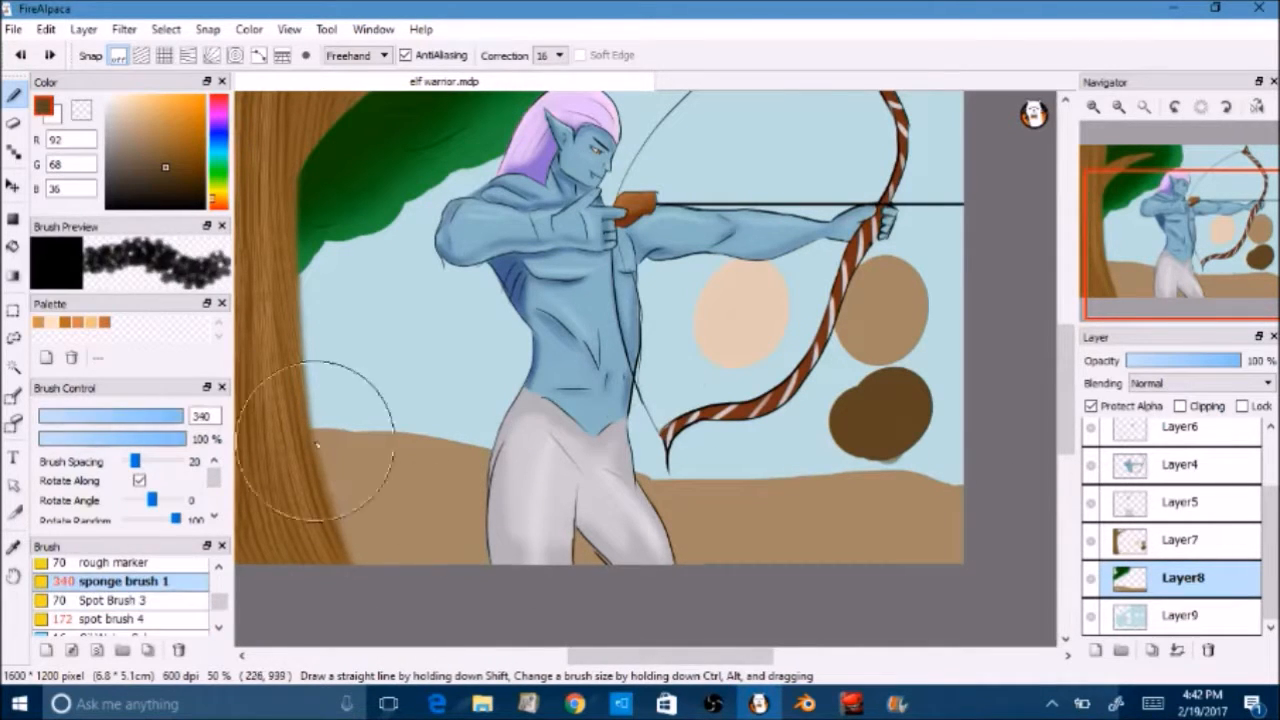